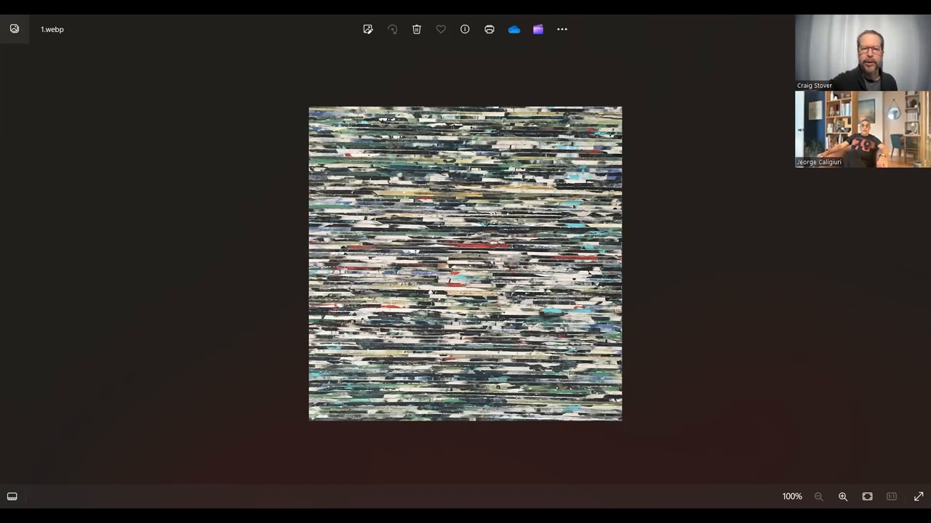
# Zoom 1.webp in twice to 200%, then zoom back out twice.
pyautogui.click(842, 497)
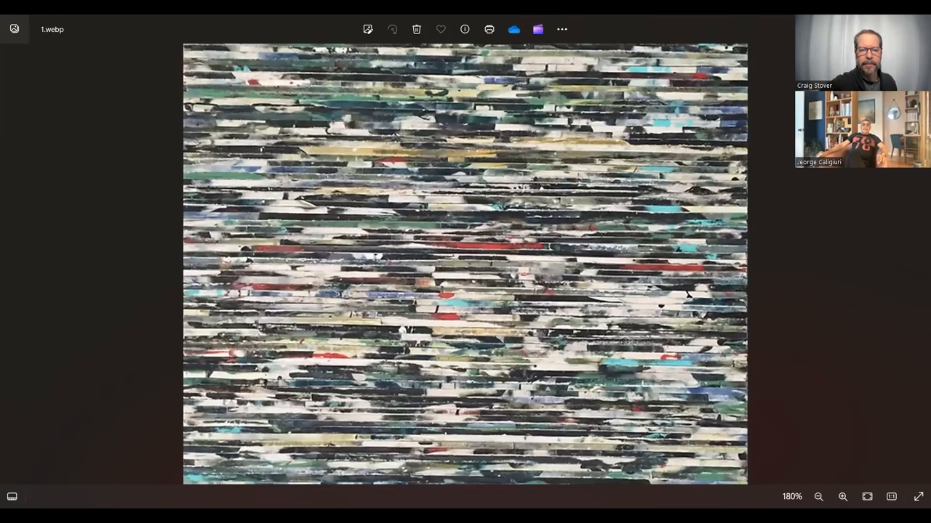
pyautogui.click(842, 497)
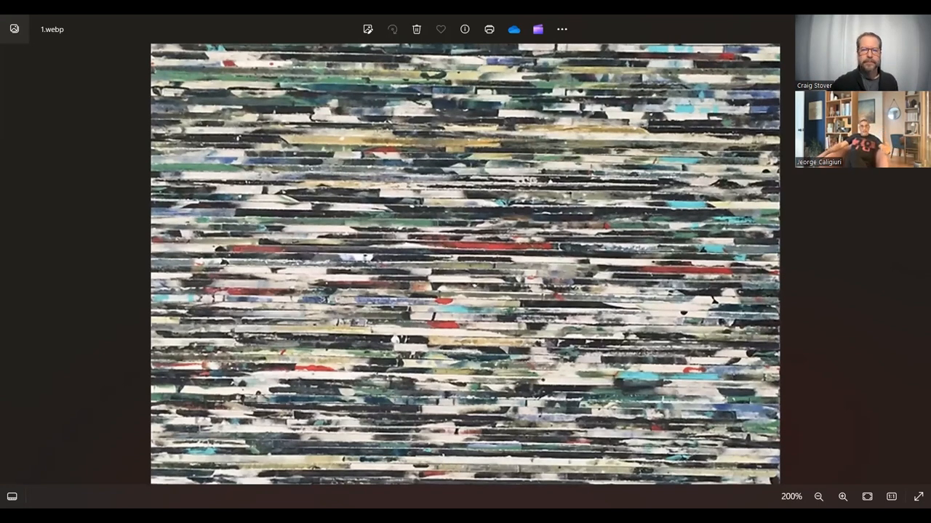
pyautogui.click(817, 497)
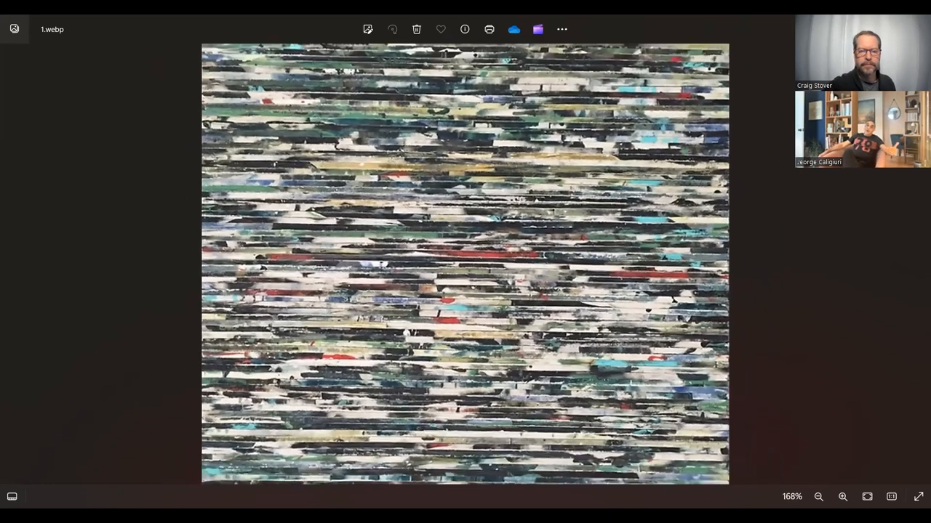
pyautogui.click(817, 498)
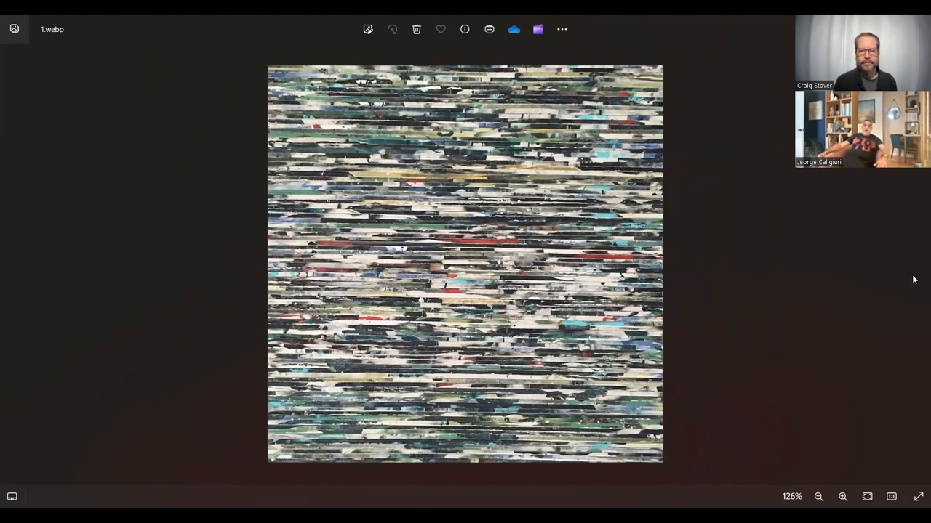
pyautogui.moveTo(919, 264)
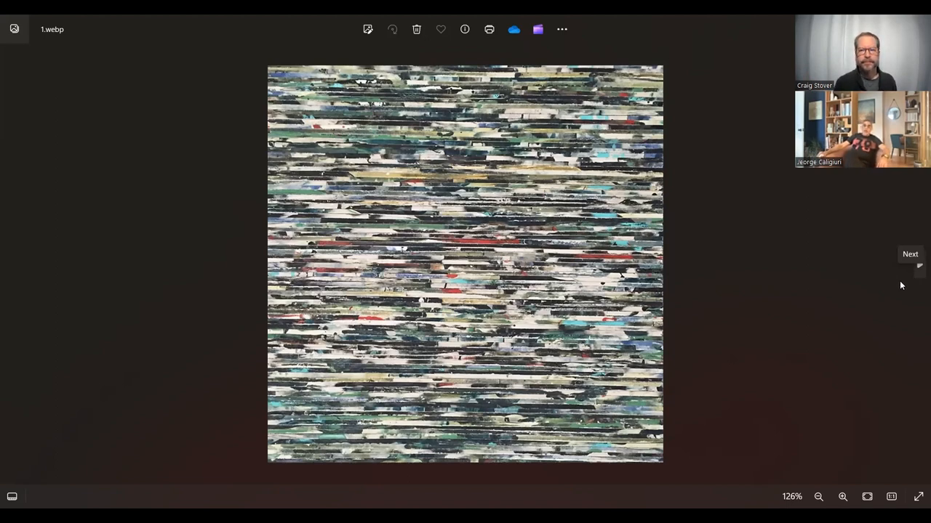
pyautogui.moveTo(916, 284)
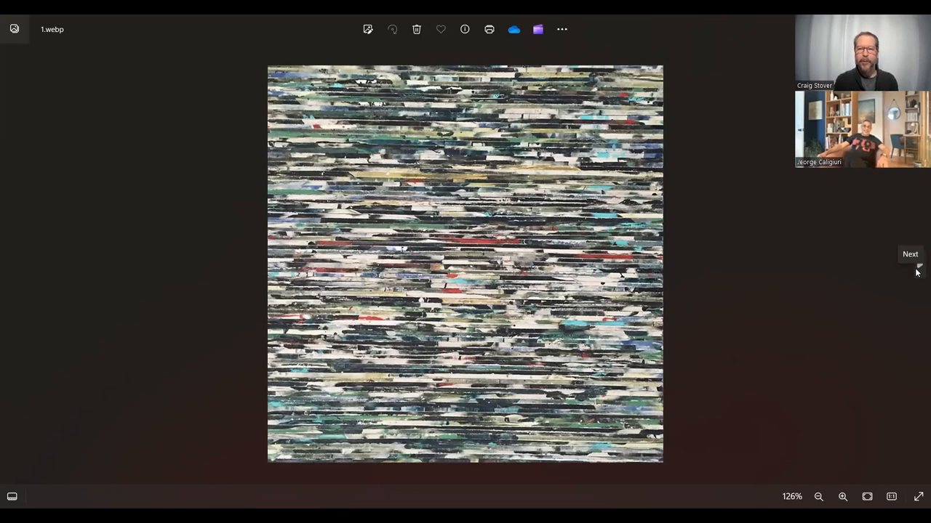
# Advance to painting 2.webp and enlarge it one zoom level.
pyautogui.click(917, 265)
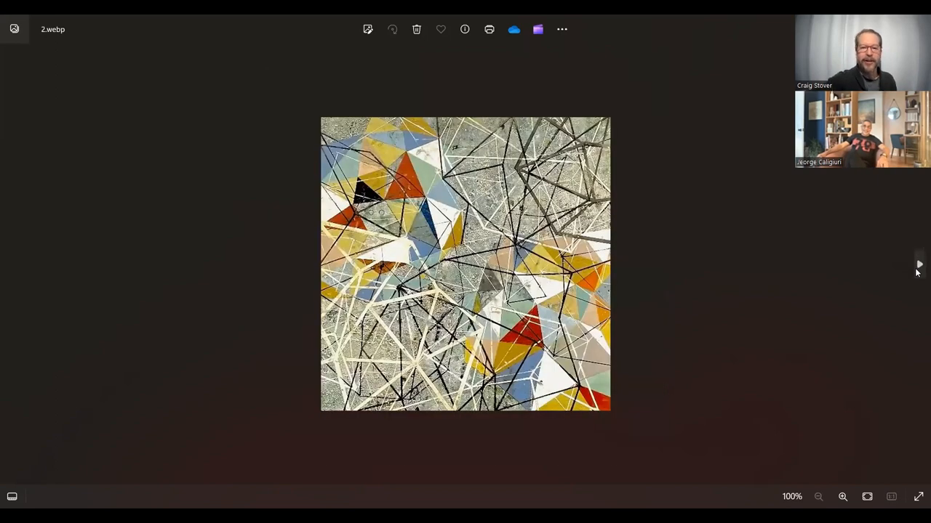
pyautogui.click(843, 497)
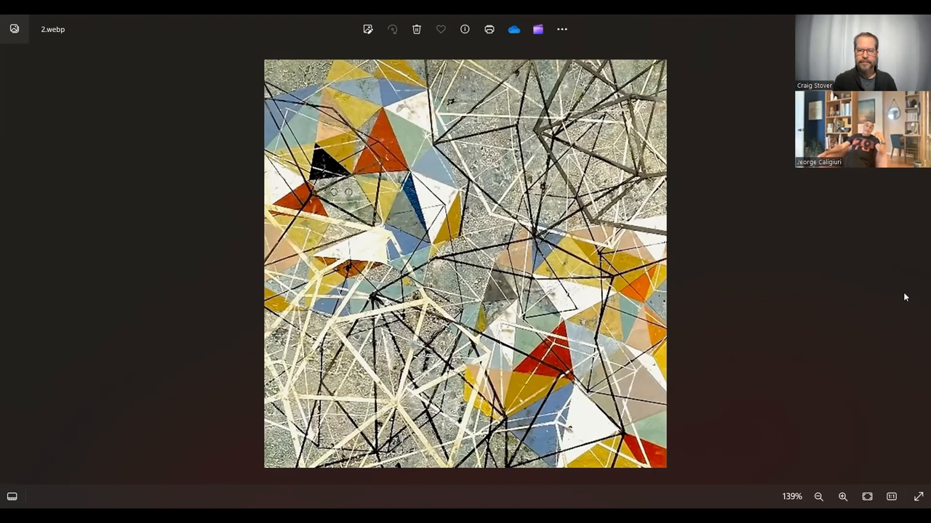
pyautogui.moveTo(916, 269)
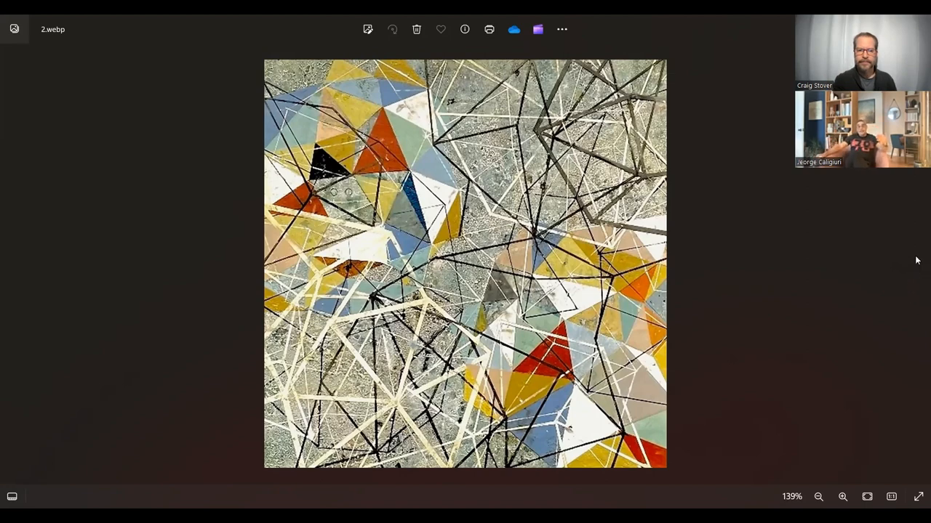
pyautogui.moveTo(904, 280)
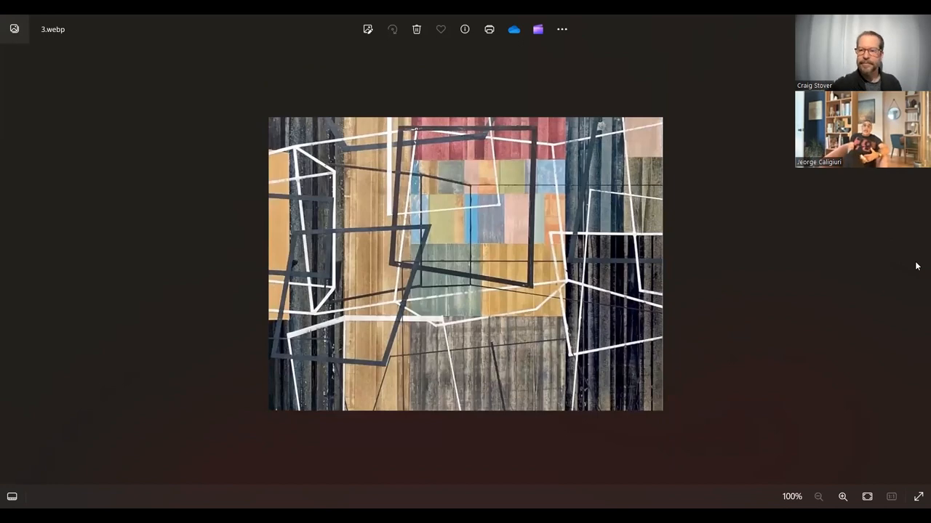
# Zoom 3.webp in and back out, then advance to painting 4.webp.
pyautogui.click(842, 497)
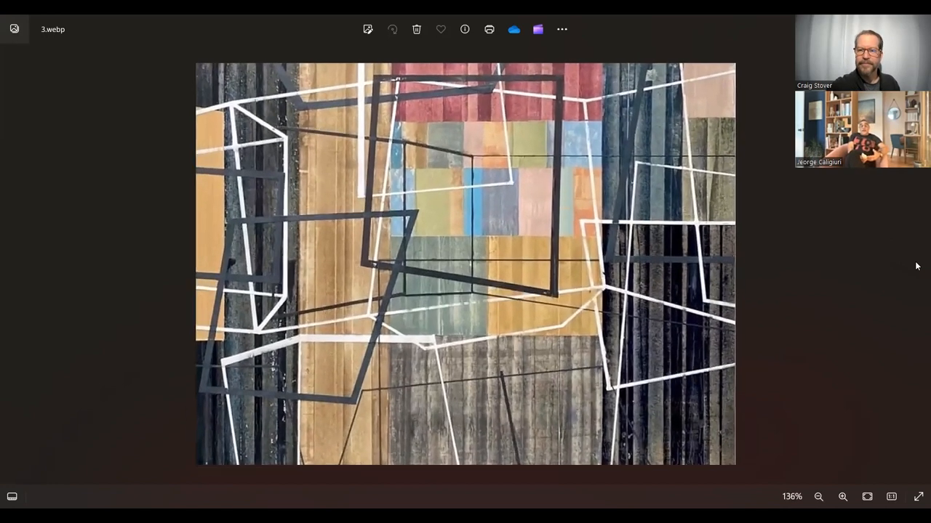
pyautogui.click(817, 497)
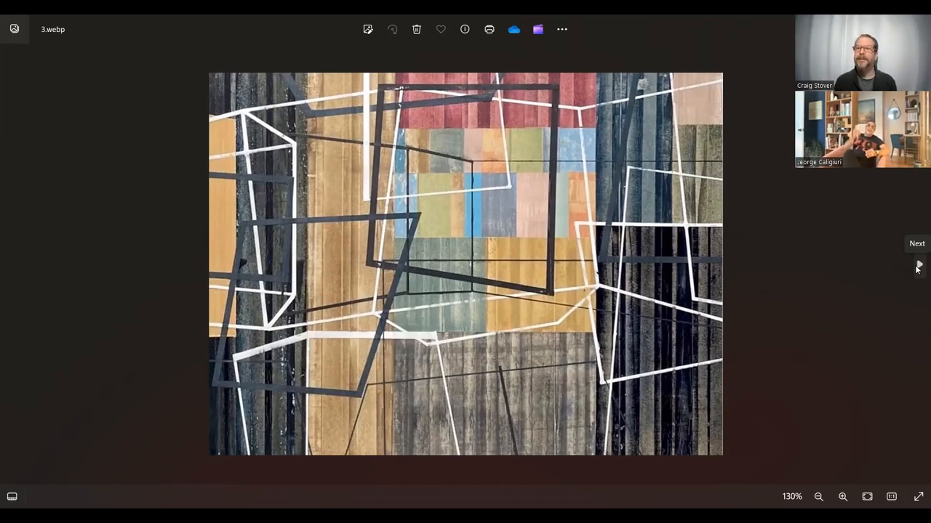
pyautogui.click(917, 265)
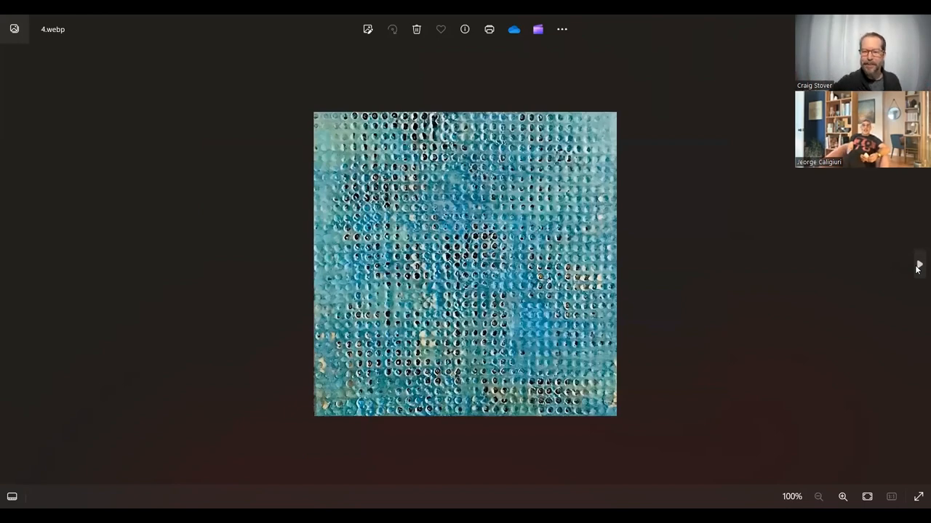
# Zoom 4.webp in twice, then enlarge 5.webp one zoom level.
pyautogui.click(842, 497)
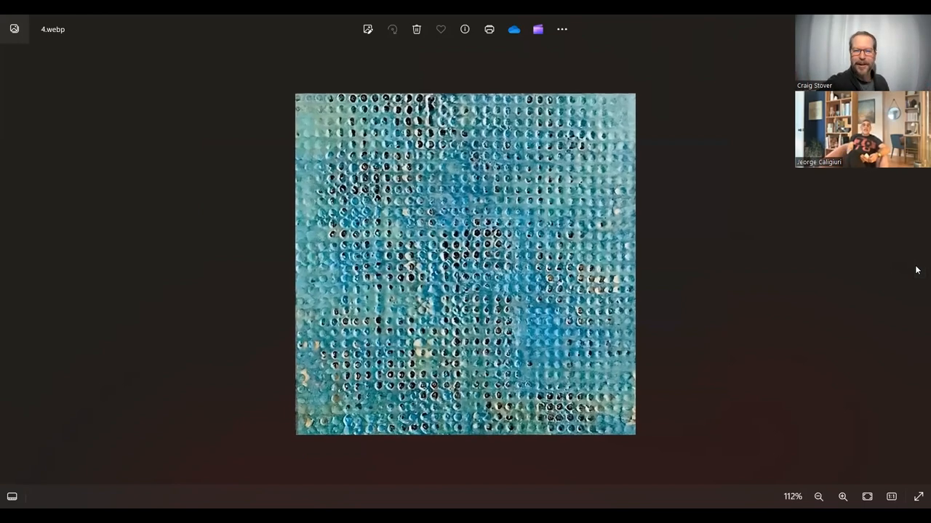
pyautogui.click(842, 497)
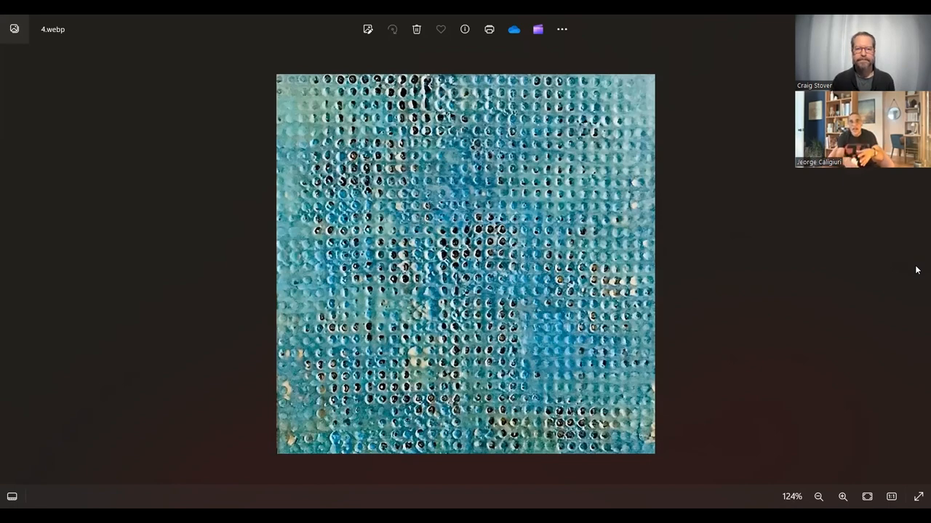
pyautogui.moveTo(913, 277)
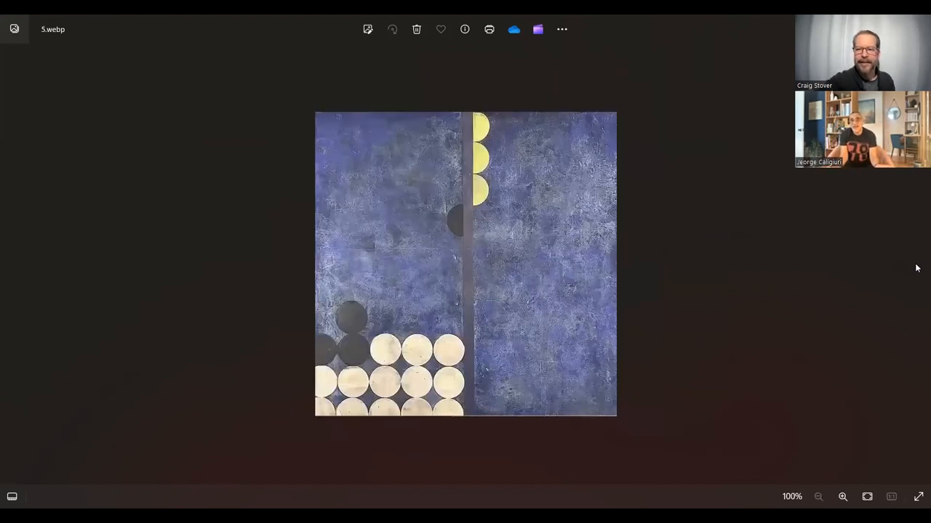
pyautogui.click(842, 497)
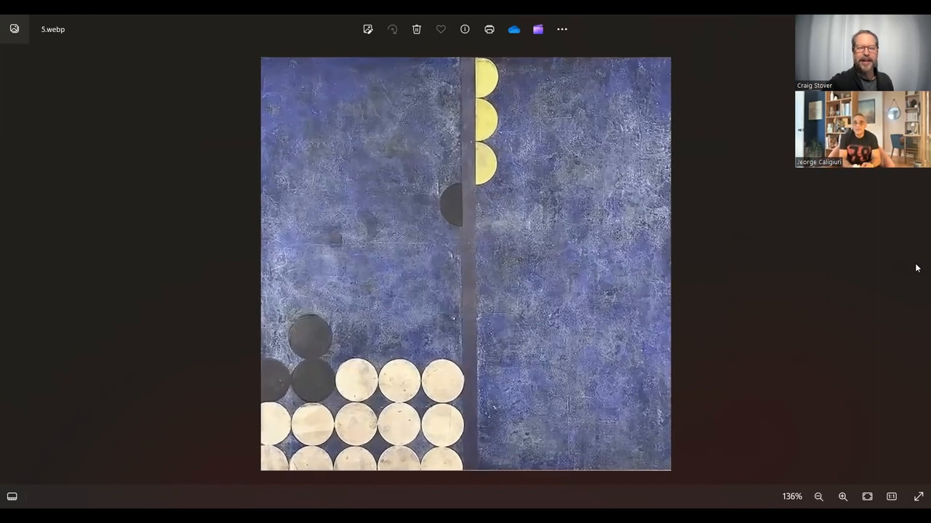